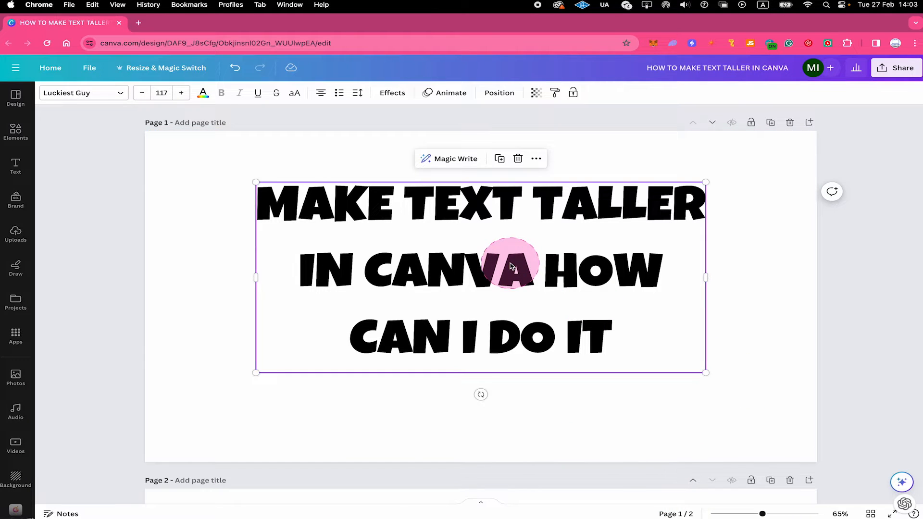
mouse_move(357, 93)
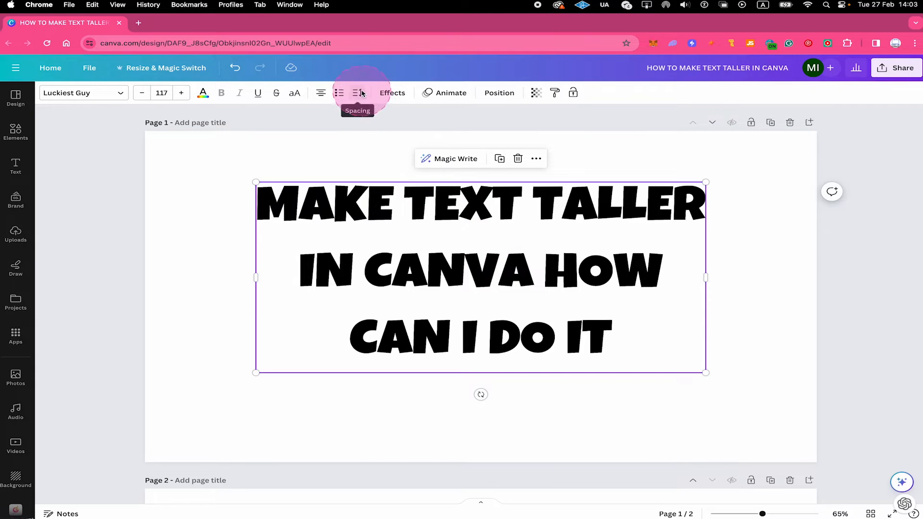
Raise the three-line heading's line spacing to 1.4 in the Spacing settings.
click(358, 92)
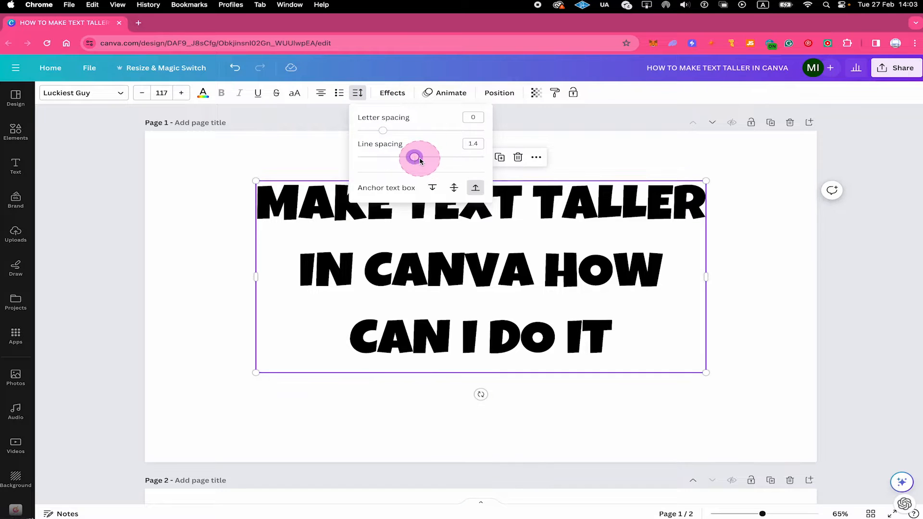
drag(413, 157, 468, 157)
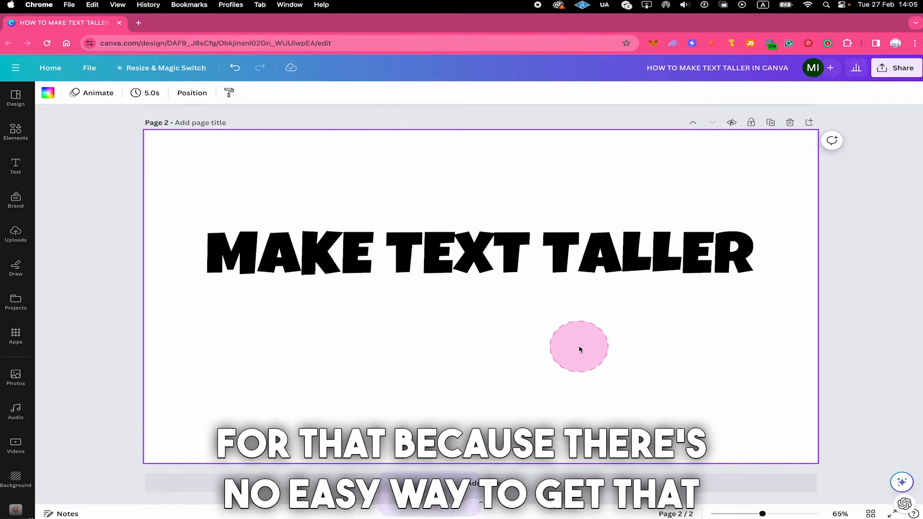
Scroll to page 2 with the single-line MAKE TEXT TALLER heading.
drag(579, 347, 683, 358)
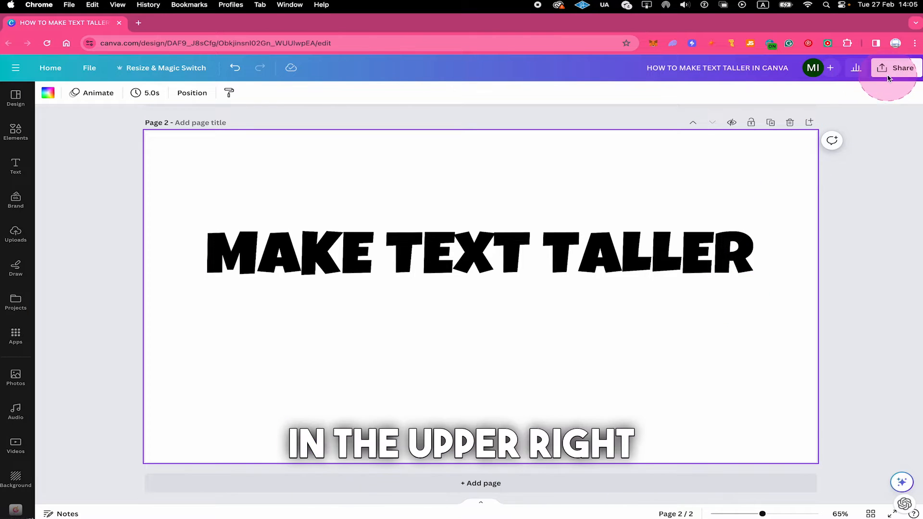
Download only page 2 as a PNG with a transparent background via Share > Download.
click(902, 67)
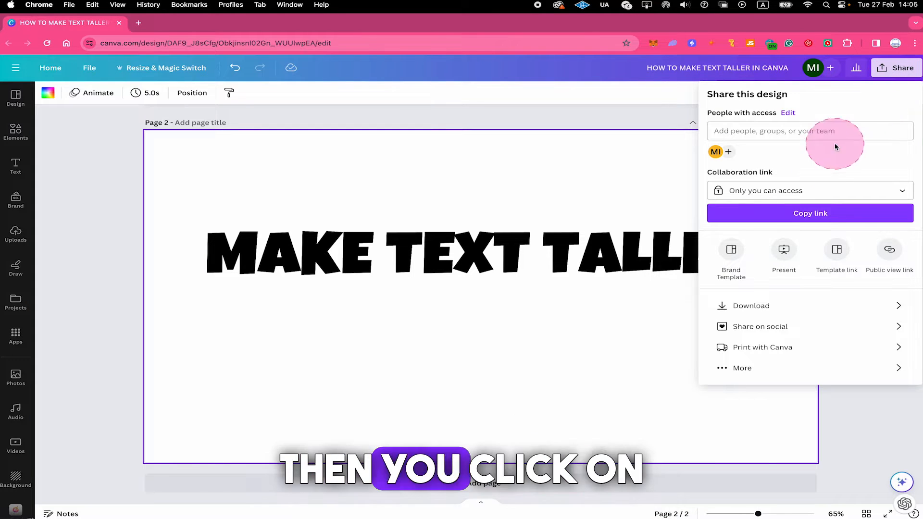
click(752, 306)
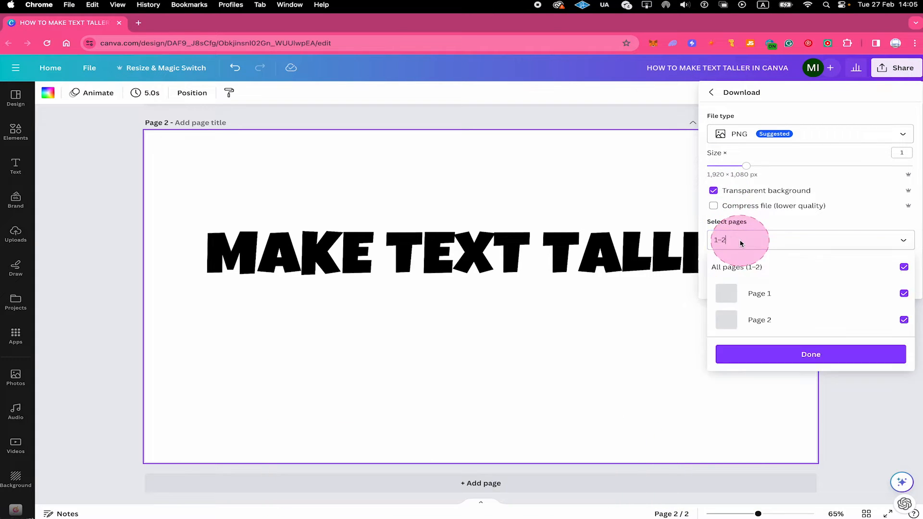
click(904, 267)
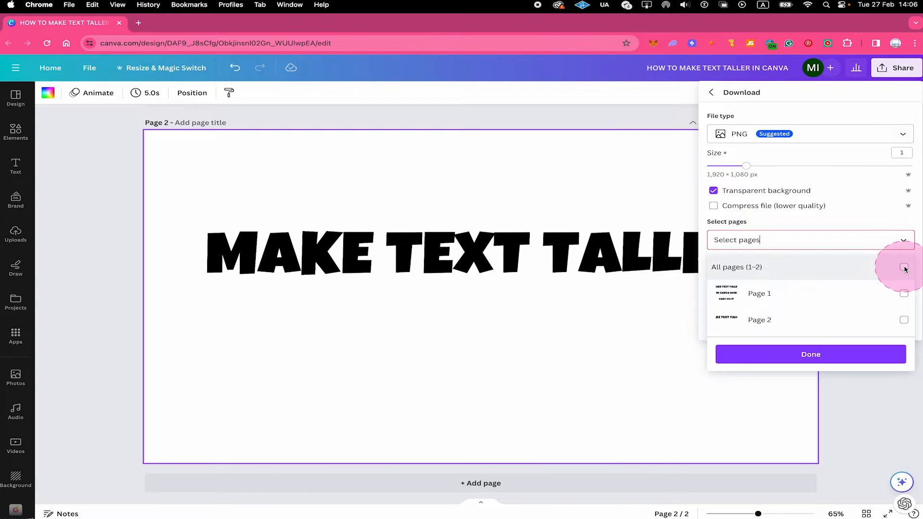
click(904, 320)
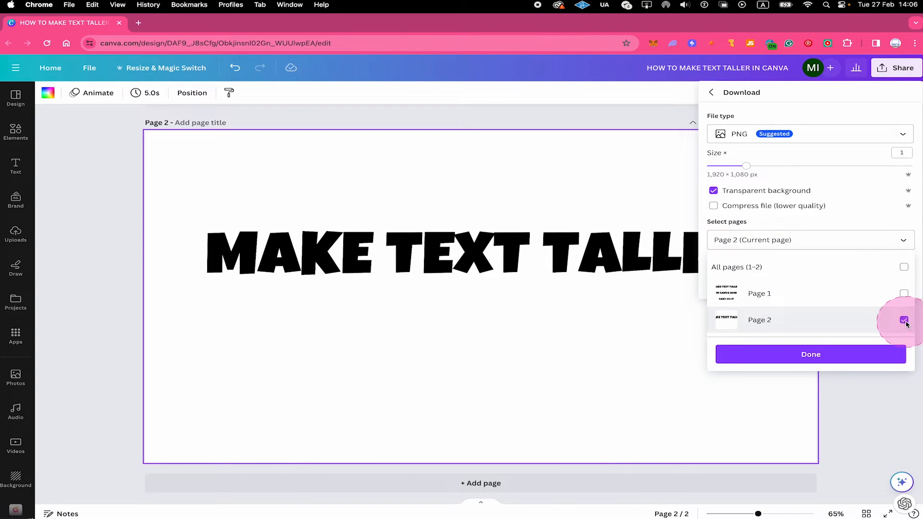
click(810, 353)
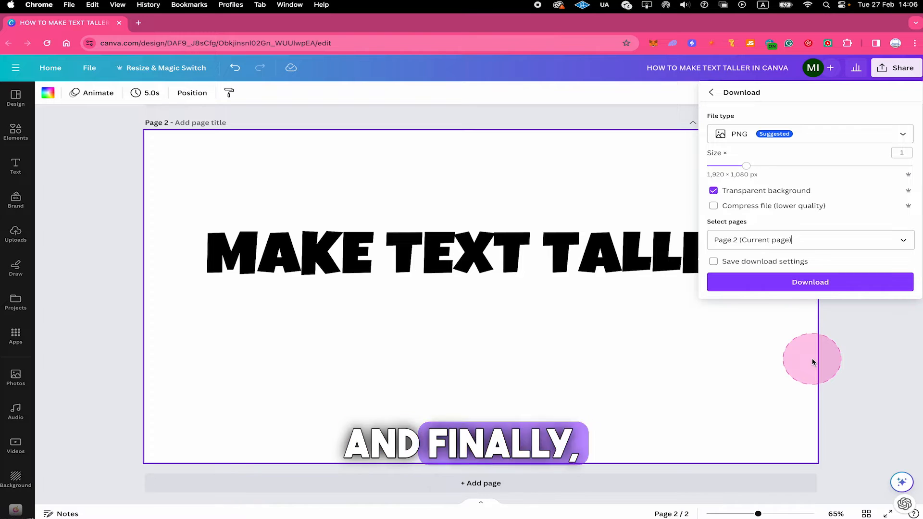
click(809, 282)
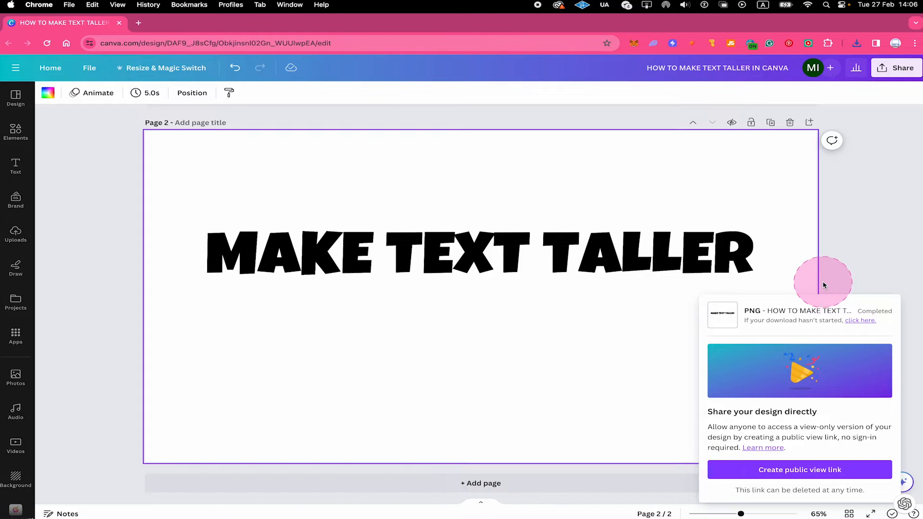
mouse_move(827, 42)
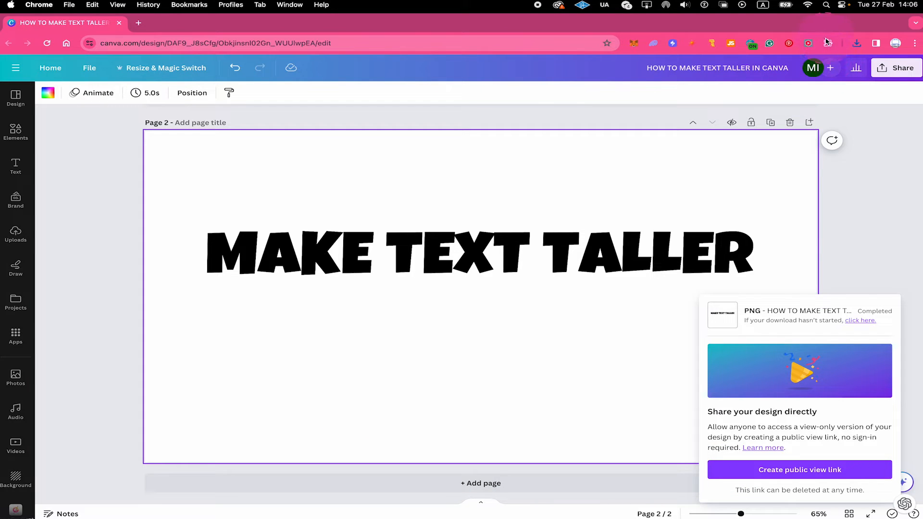
Bring the freshly exported PNG from Chrome's downloads onto page 2 as an image.
click(856, 43)
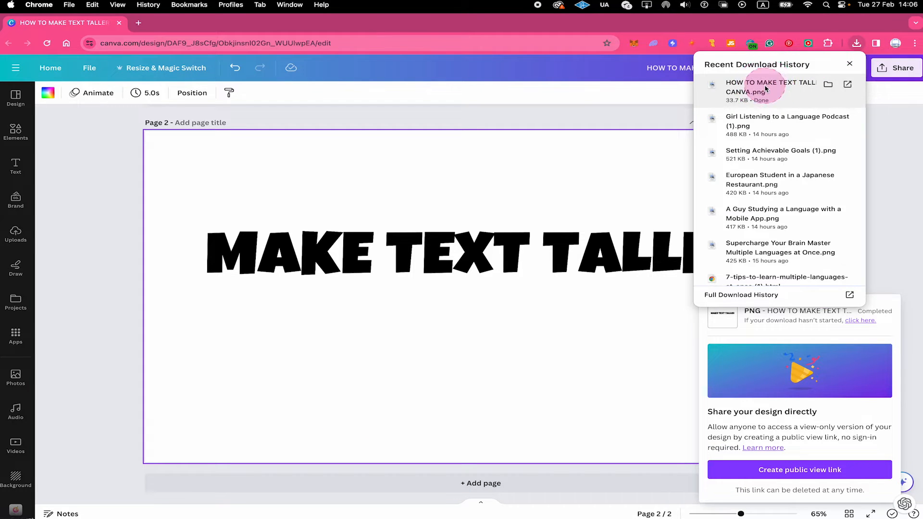
click(16, 232)
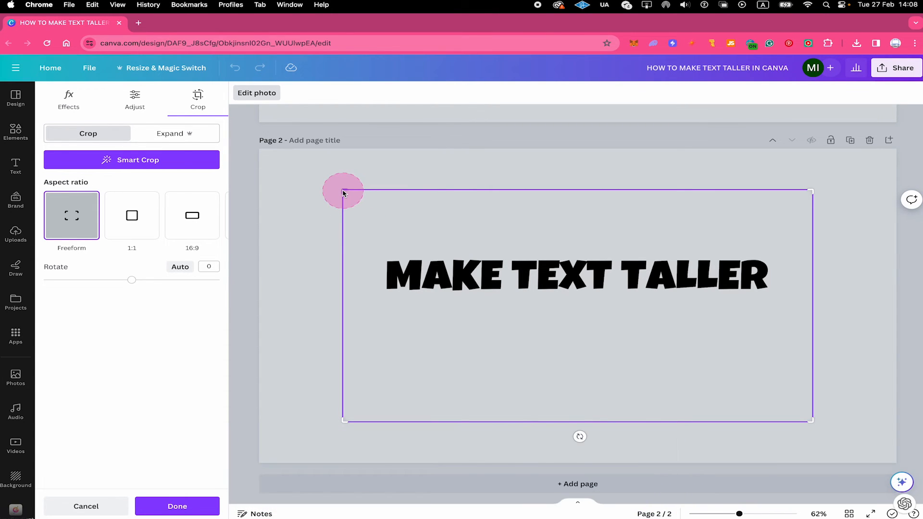
Drag the image's top crop handle above the page edge and apply, making the letters taller.
drag(343, 192, 343, 181)
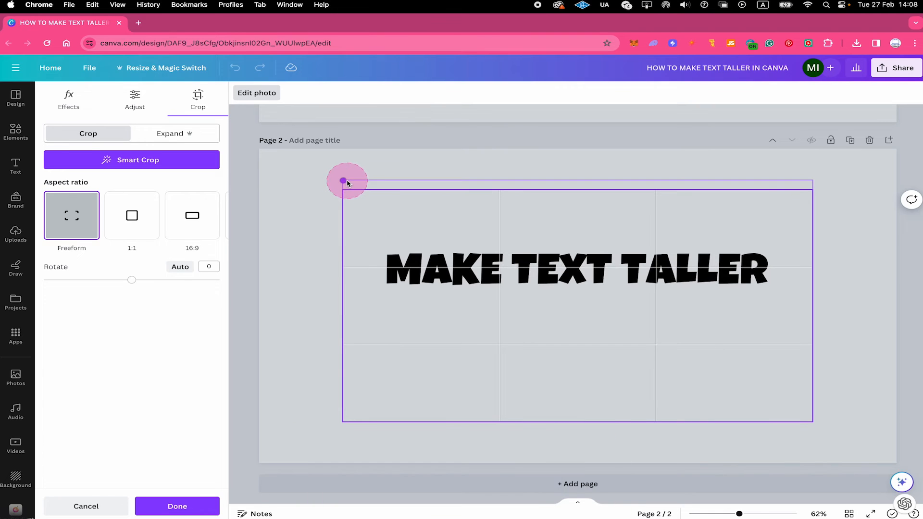
drag(344, 181, 344, 111)
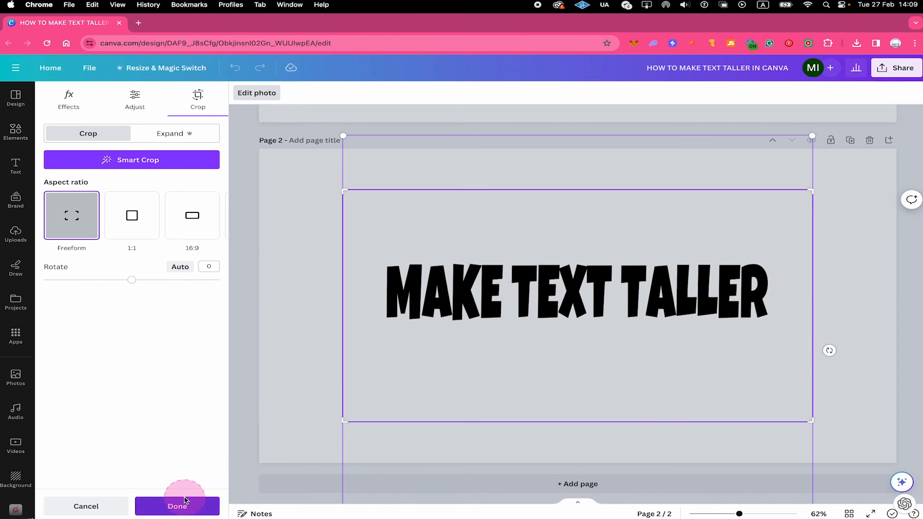
click(177, 507)
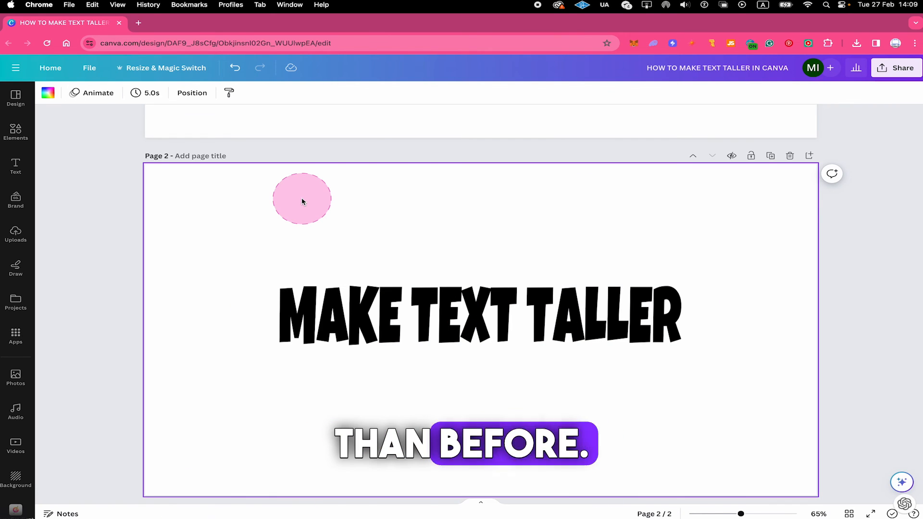